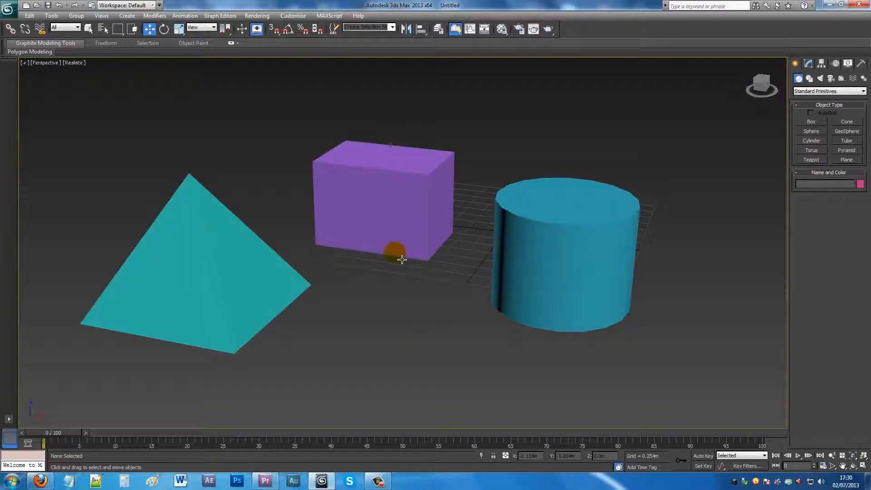
# - Select the purple box, lock the selection, and show clicking the cylinder leaves the box selected
pyautogui.click(394, 250)
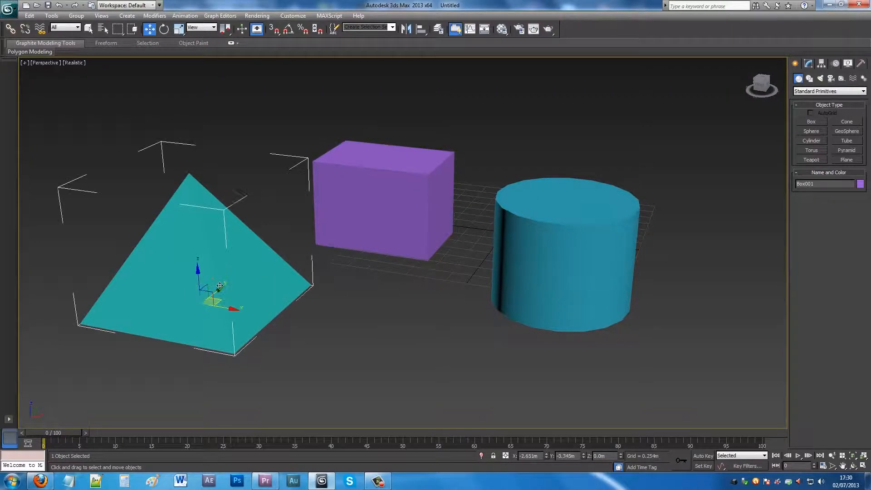
pyautogui.click(393, 323)
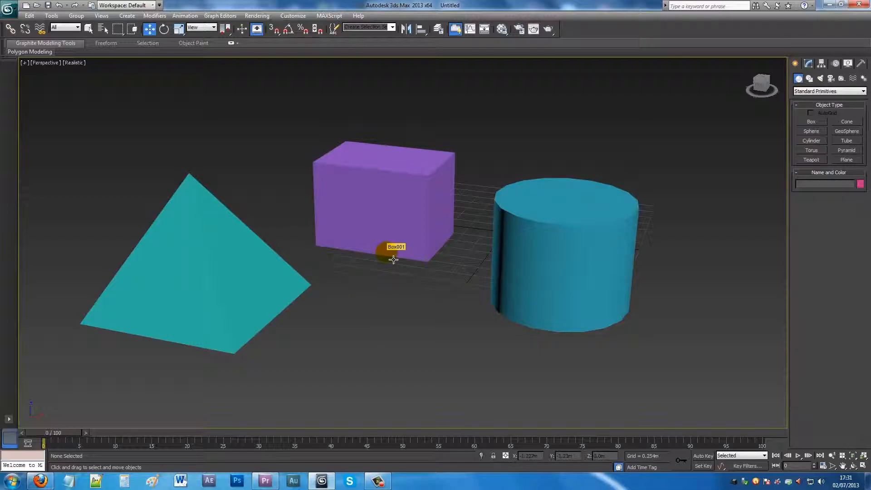
pyautogui.click(392, 260)
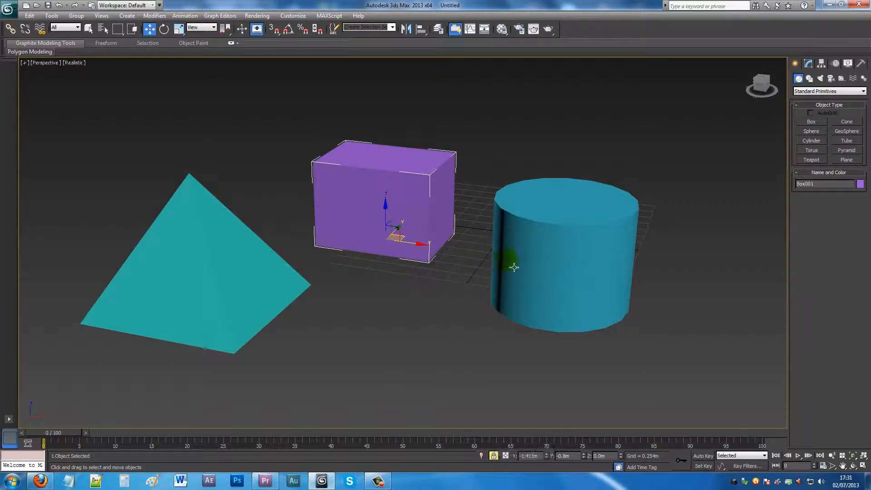
pyautogui.moveTo(583, 239)
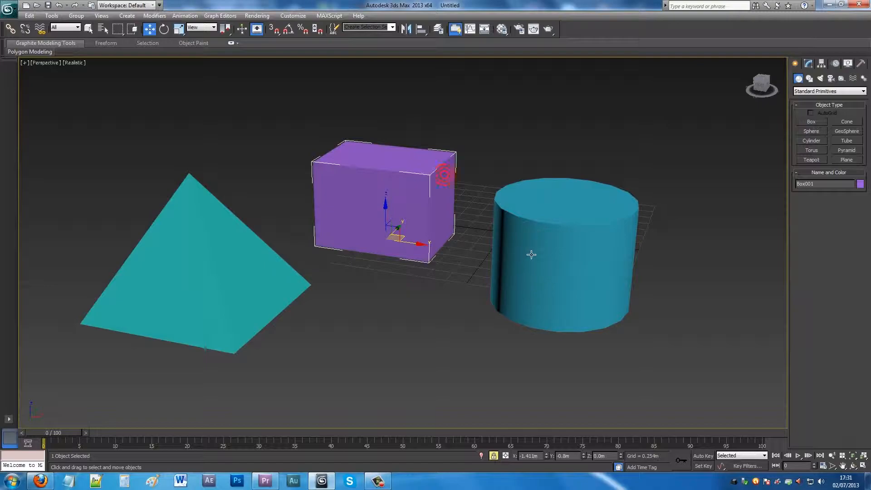
pyautogui.click(522, 249)
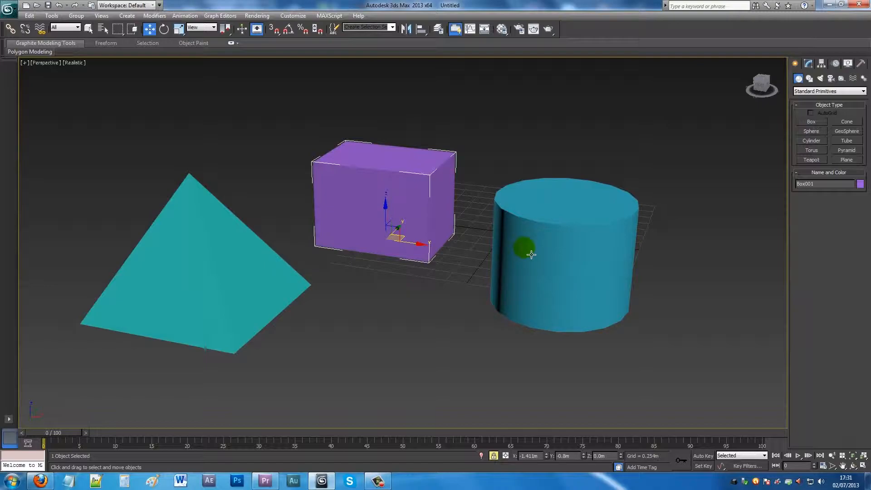